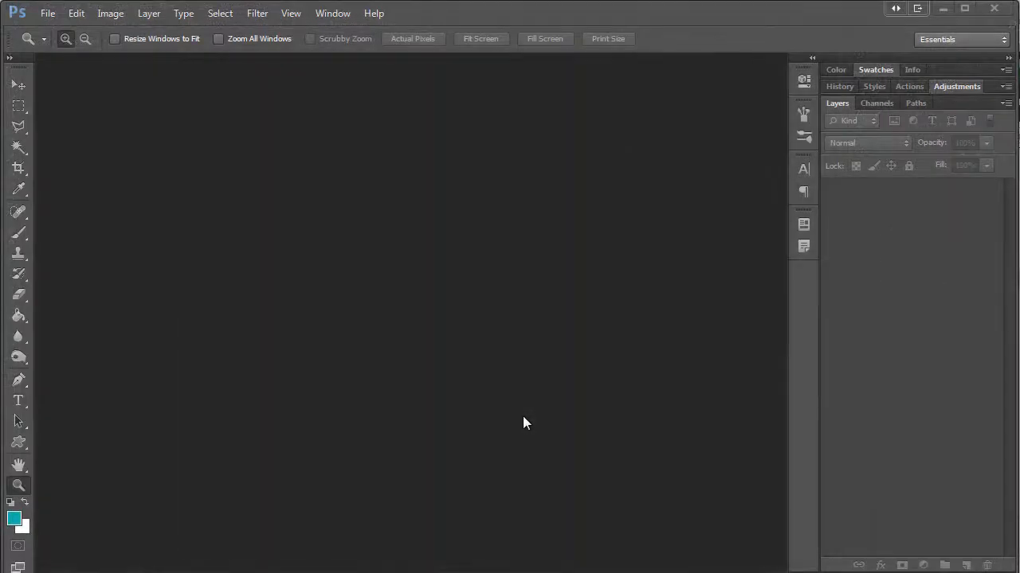
pyautogui.moveTo(458, 386)
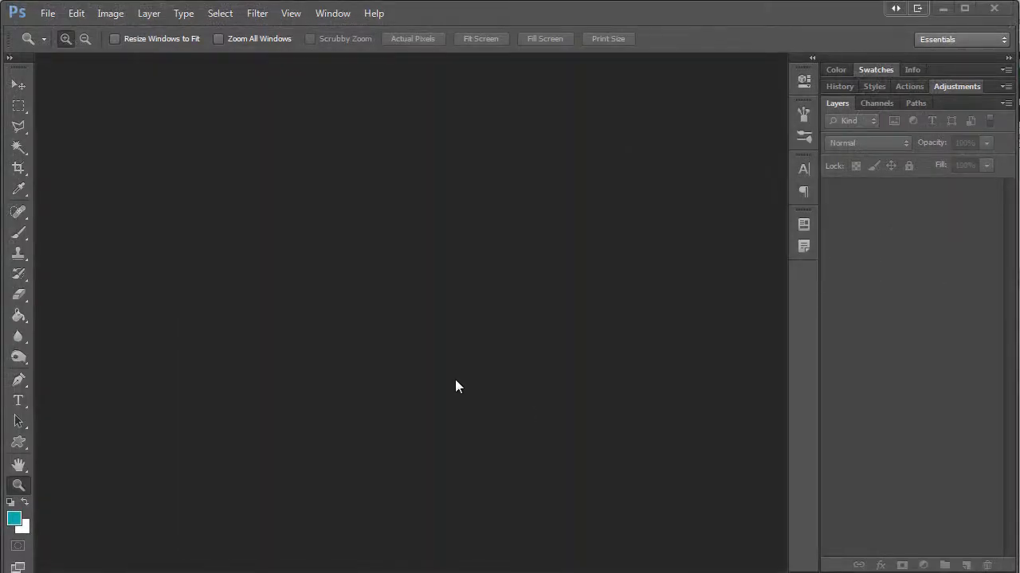
pyautogui.moveTo(48, 13)
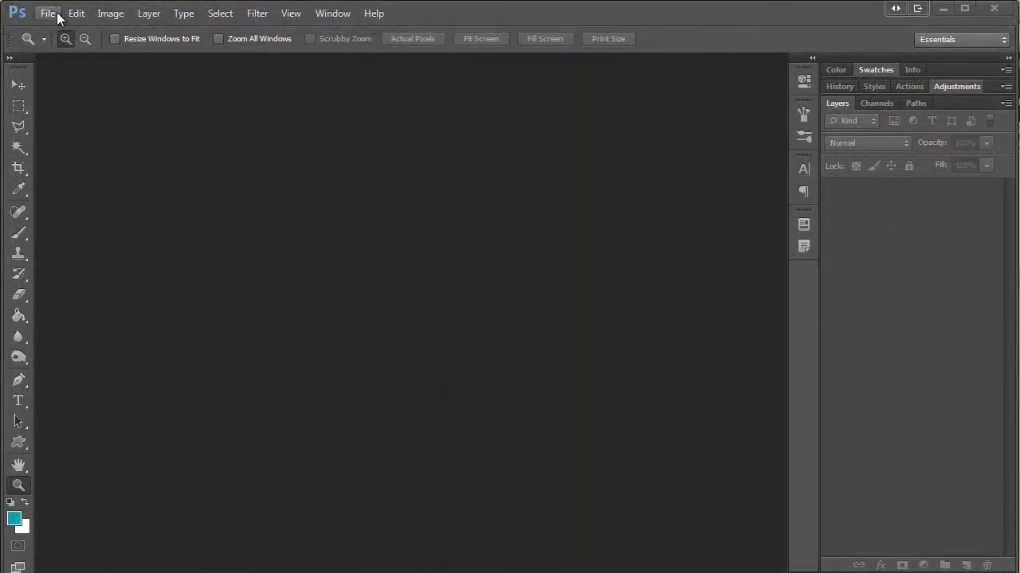
# Create a new 0.5 x 0.5 inch document at 300 ppi.
pyautogui.click(47, 13)
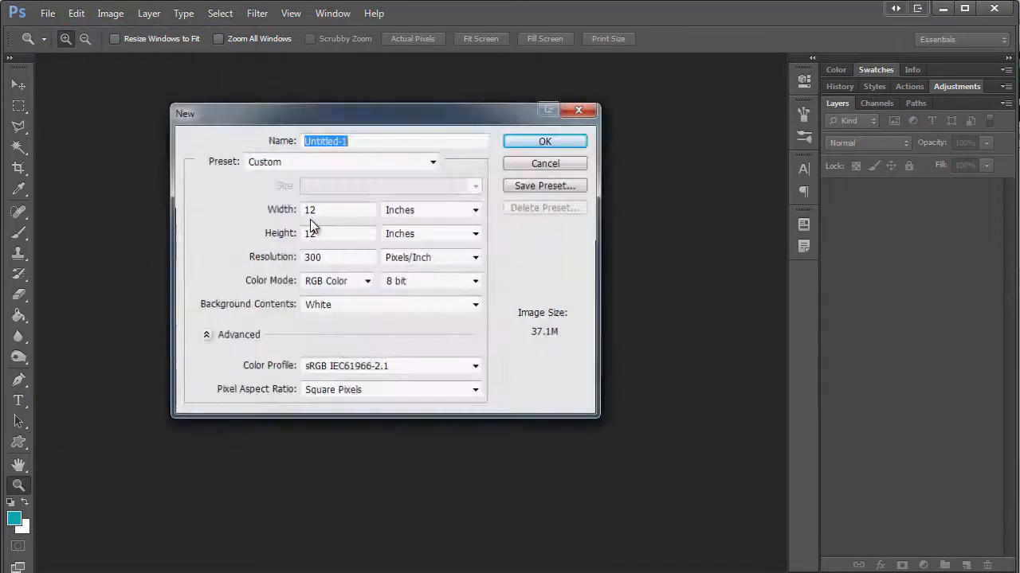
pyautogui.moveTo(308, 233)
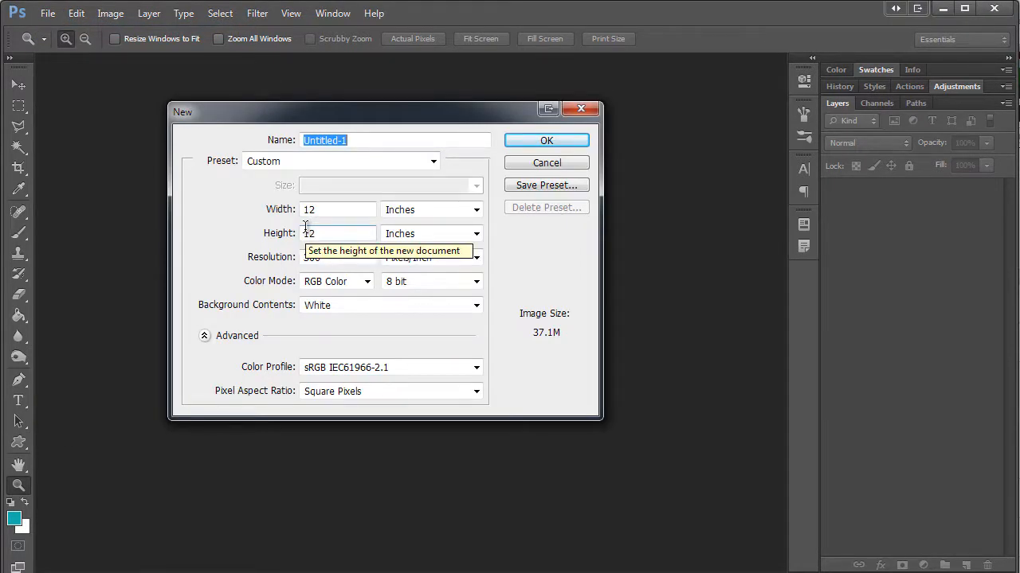
pyautogui.click(338, 209)
pyautogui.write('.5')
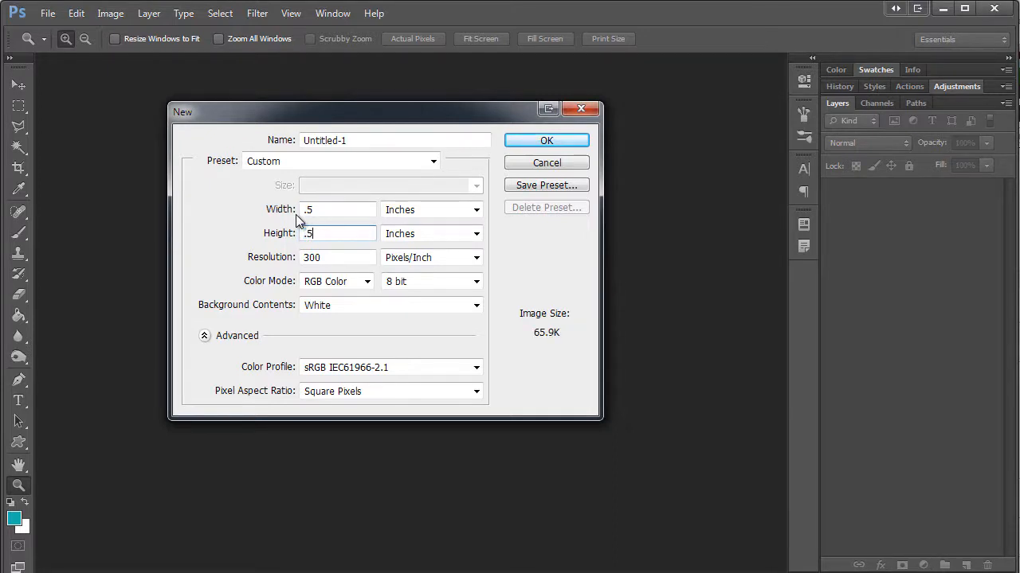
pyautogui.click(546, 141)
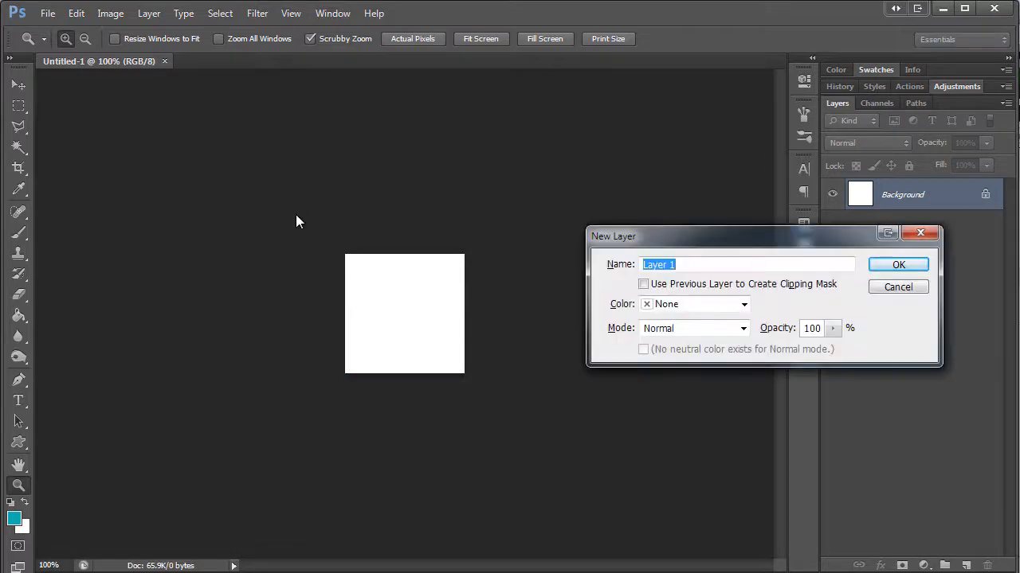
# Add Layer 1 and fill it with the teal foreground color.
pyautogui.click(898, 265)
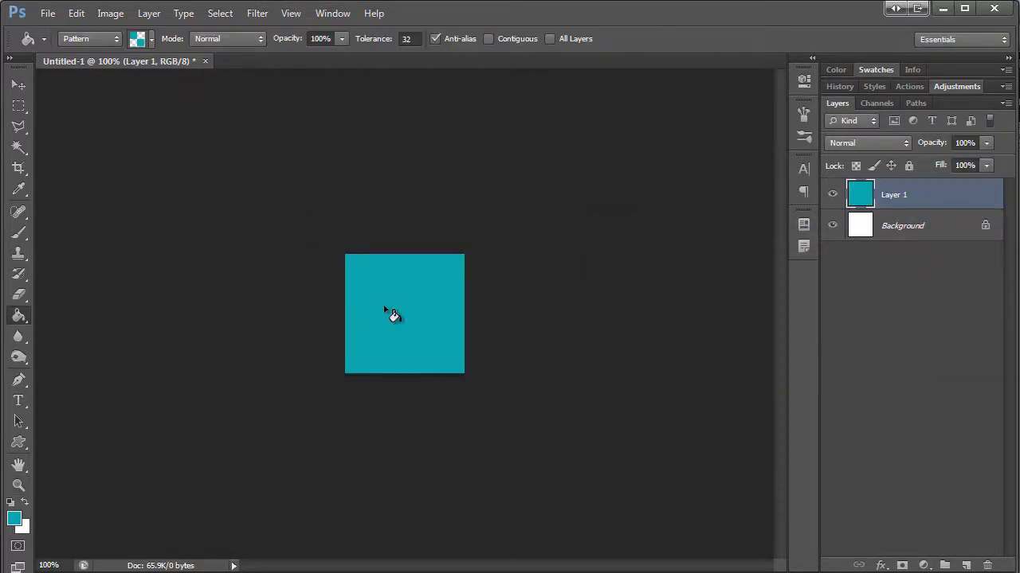
pyautogui.moveTo(390, 319)
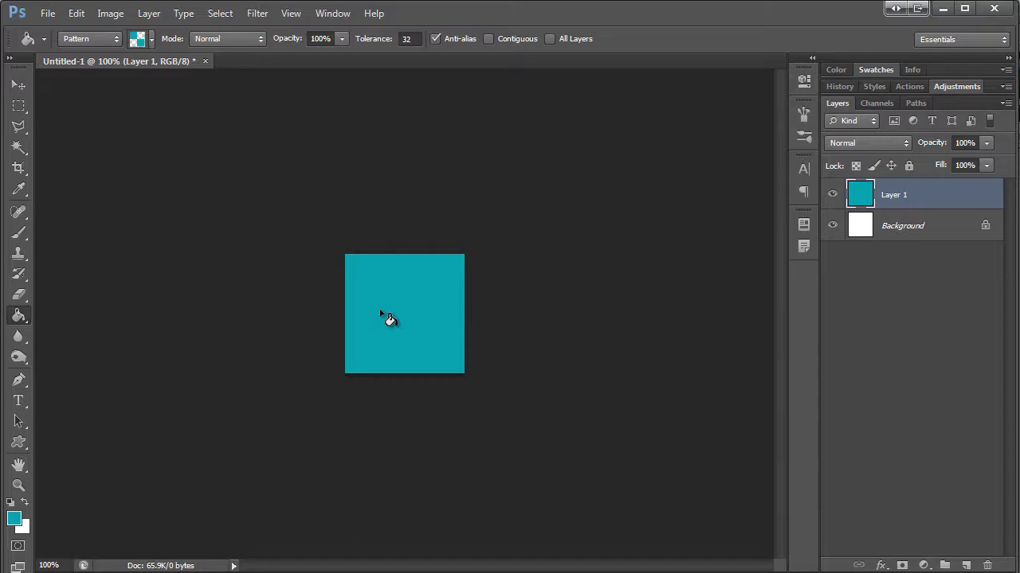
pyautogui.moveTo(94, 9)
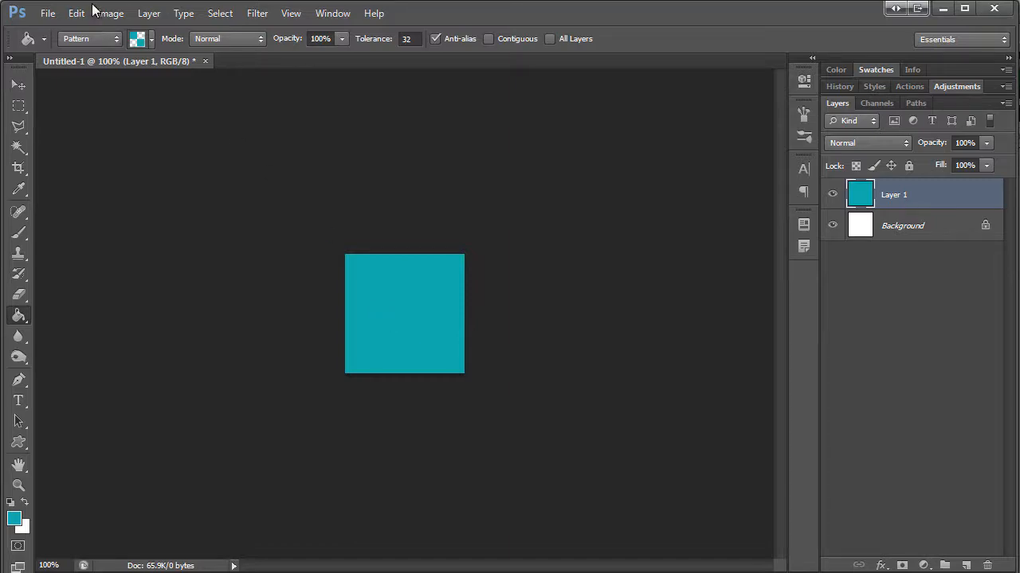
pyautogui.click(110, 12)
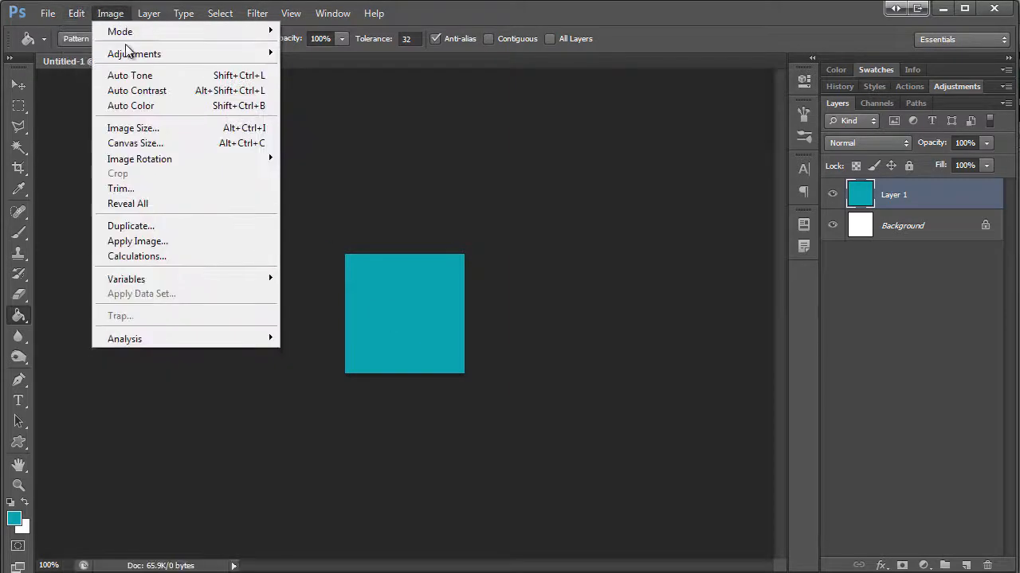
# Resize the canvas to 1 x 1 inch, anchored top-left.
pyautogui.click(135, 144)
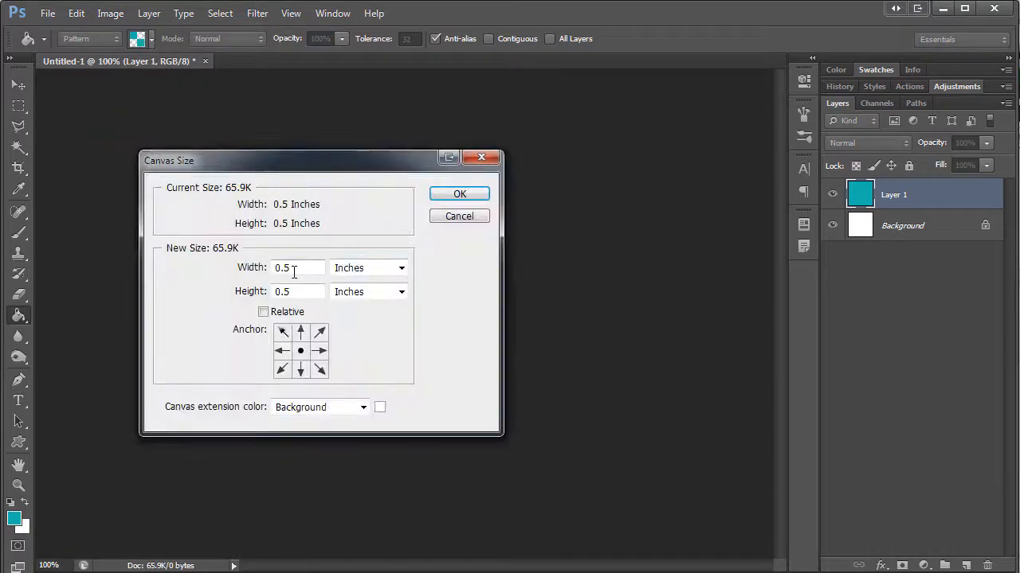
pyautogui.tripleClick(298, 268)
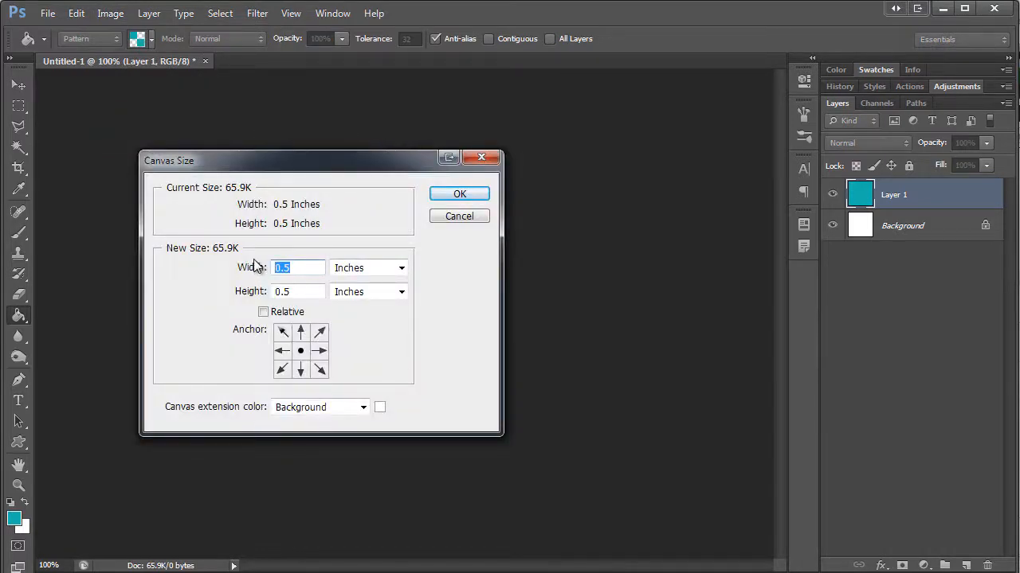
pyautogui.write('1')
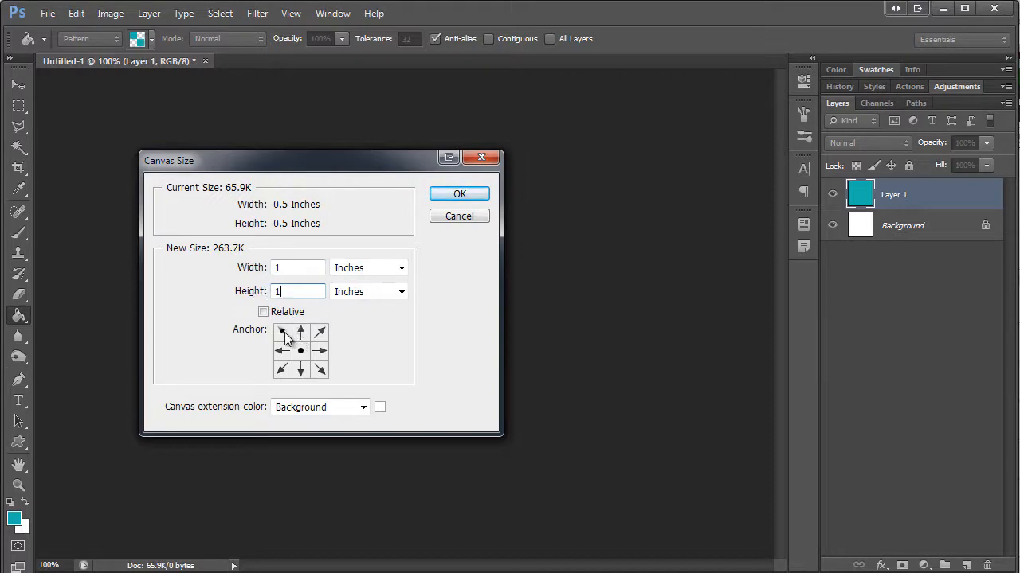
pyautogui.click(282, 332)
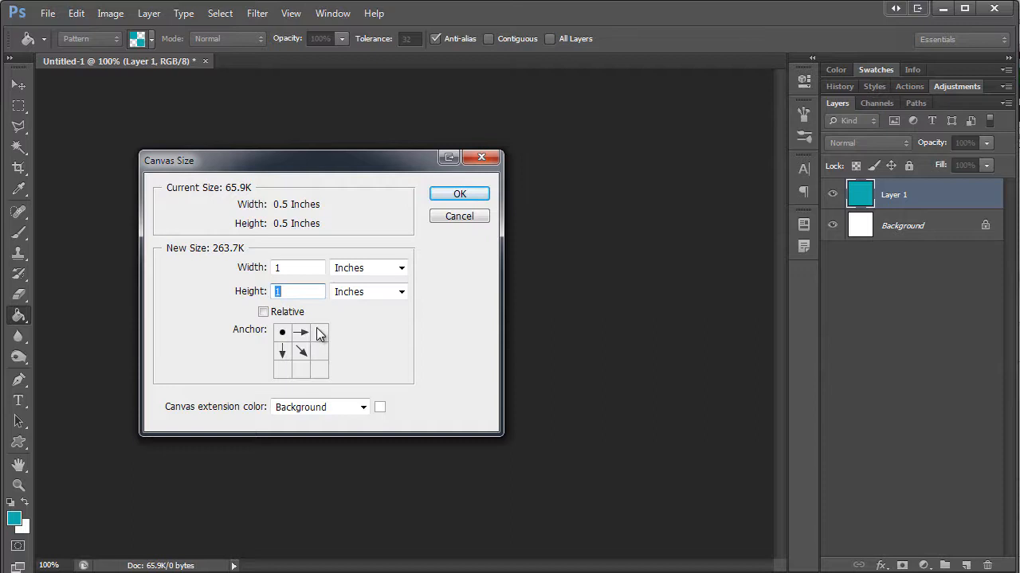
pyautogui.click(460, 193)
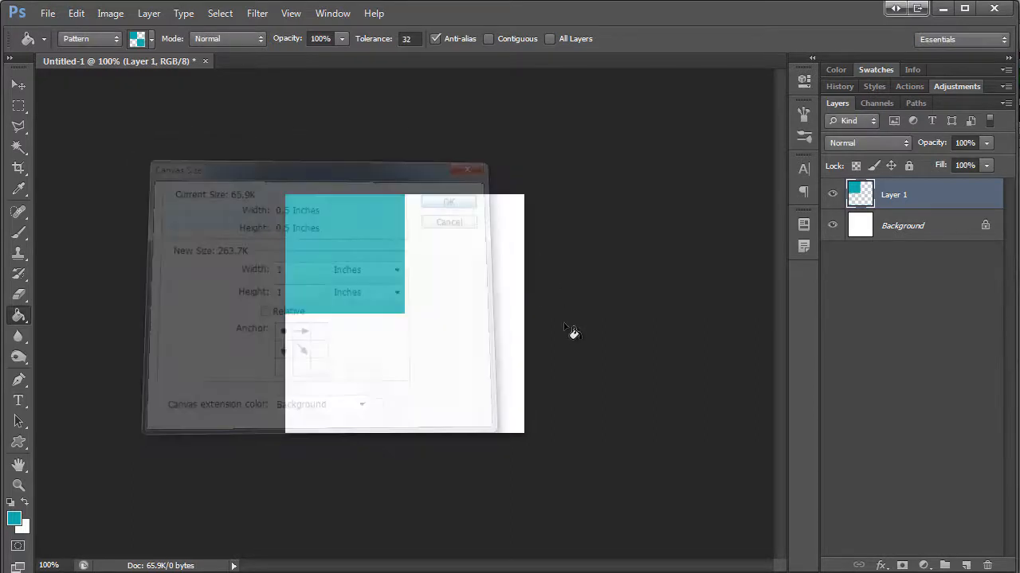
# Duplicate the teal layer and align it to the bottom-right corner.
pyautogui.click(448, 201)
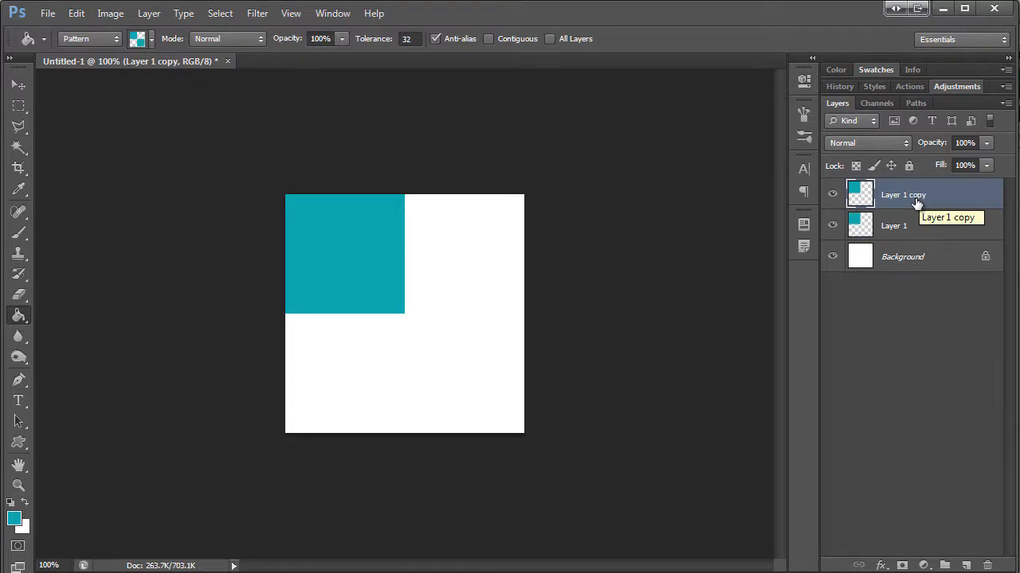
pyautogui.moveTo(917, 261)
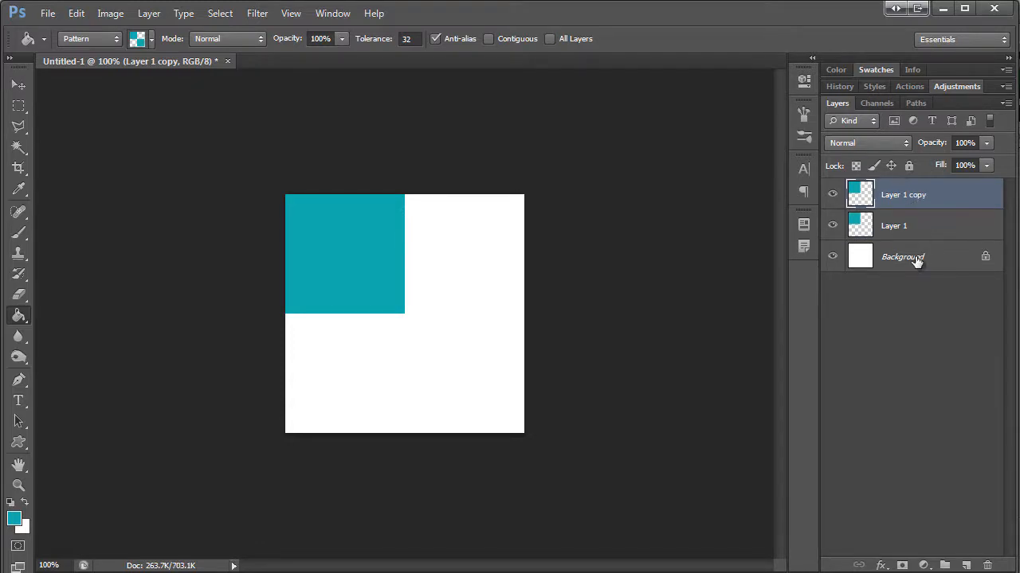
pyautogui.click(19, 85)
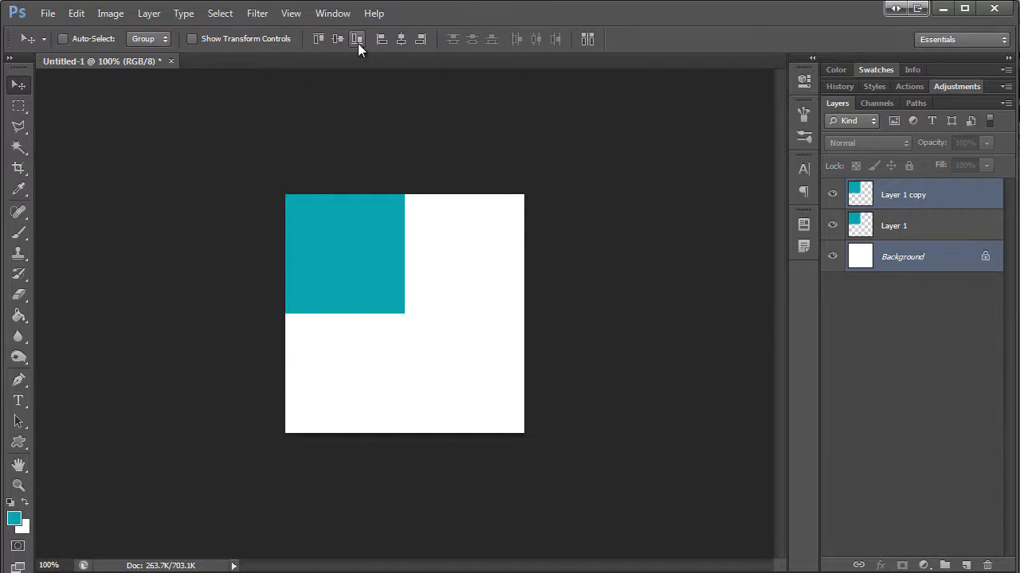
pyautogui.click(420, 38)
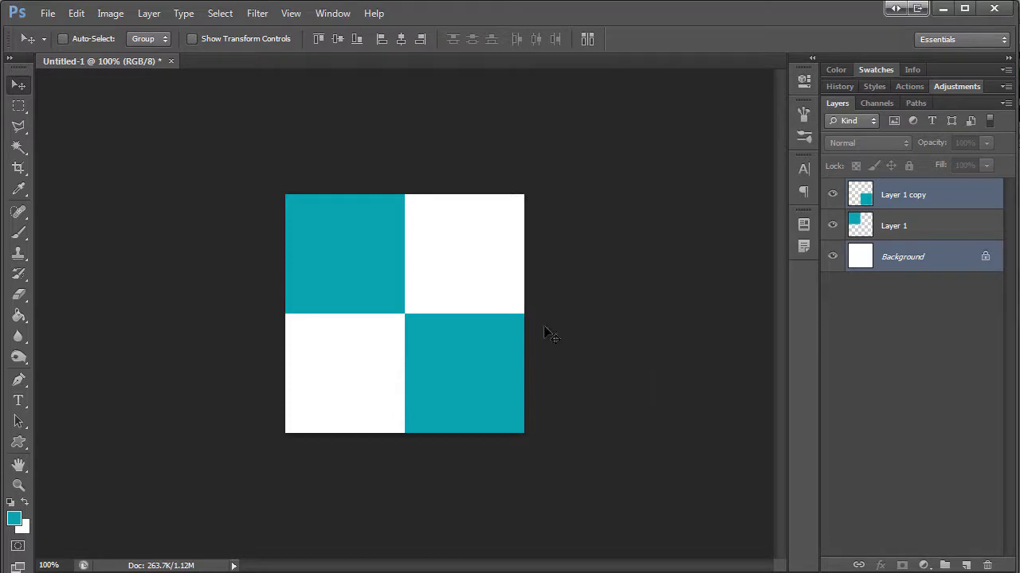
pyautogui.moveTo(844, 289)
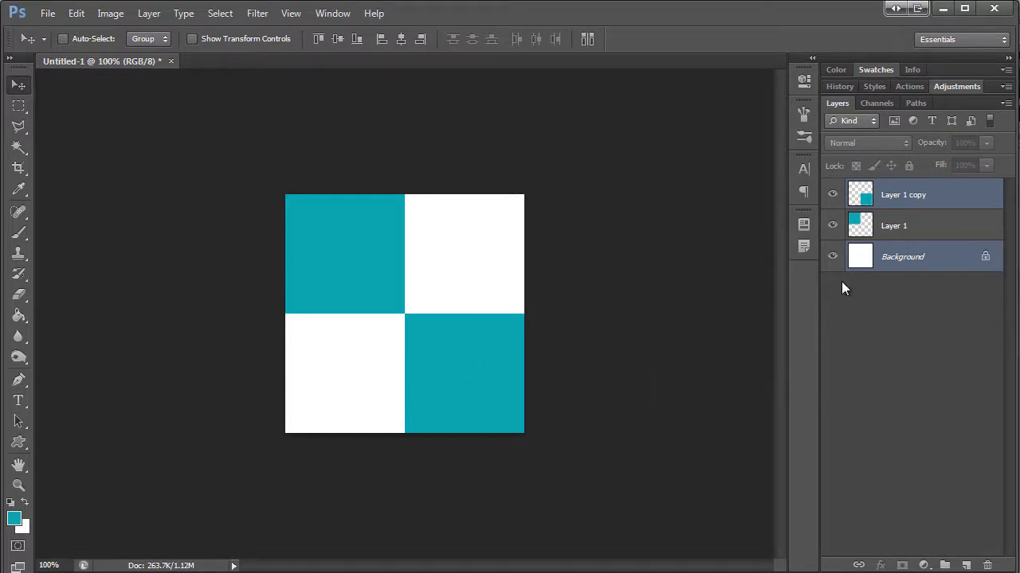
# Hide the Background and define the checker tile as a pattern.
pyautogui.click(832, 256)
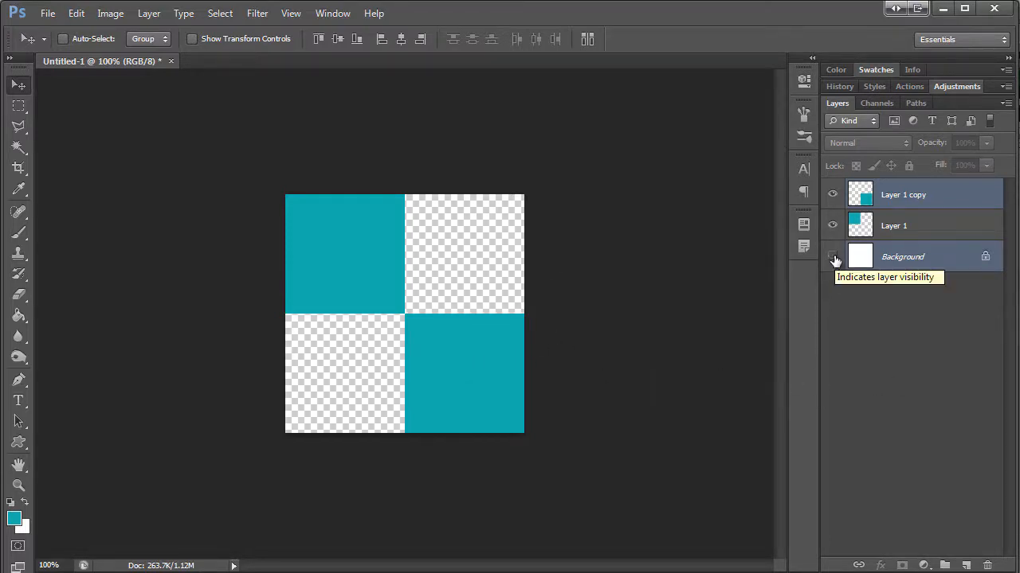
pyautogui.click(76, 14)
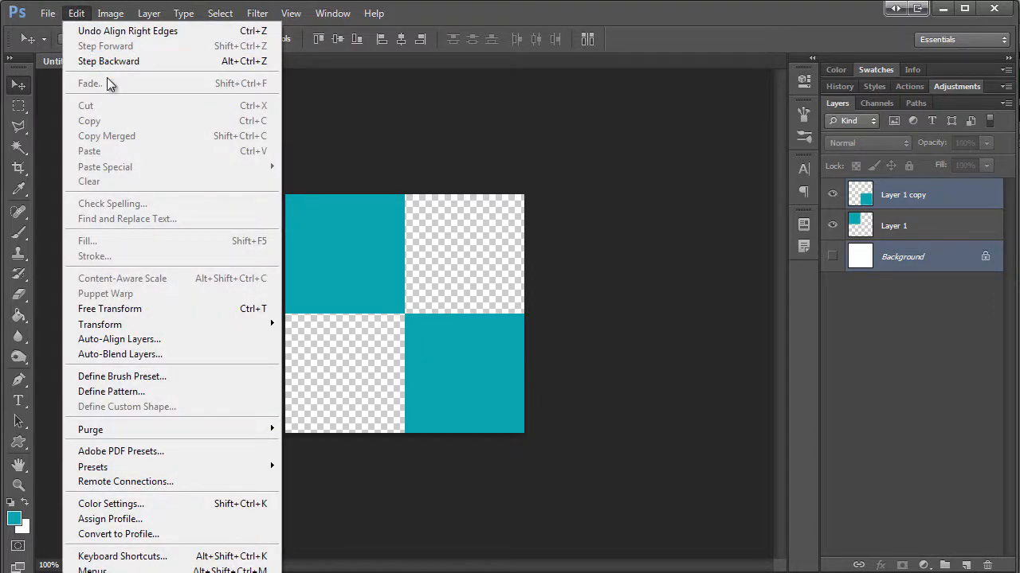
pyautogui.click(112, 391)
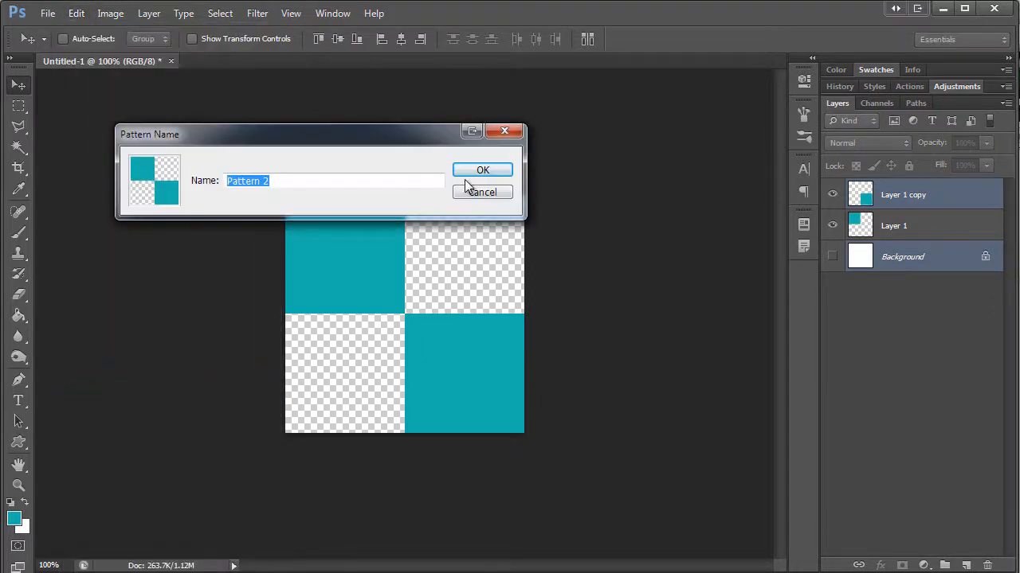
pyautogui.click(483, 170)
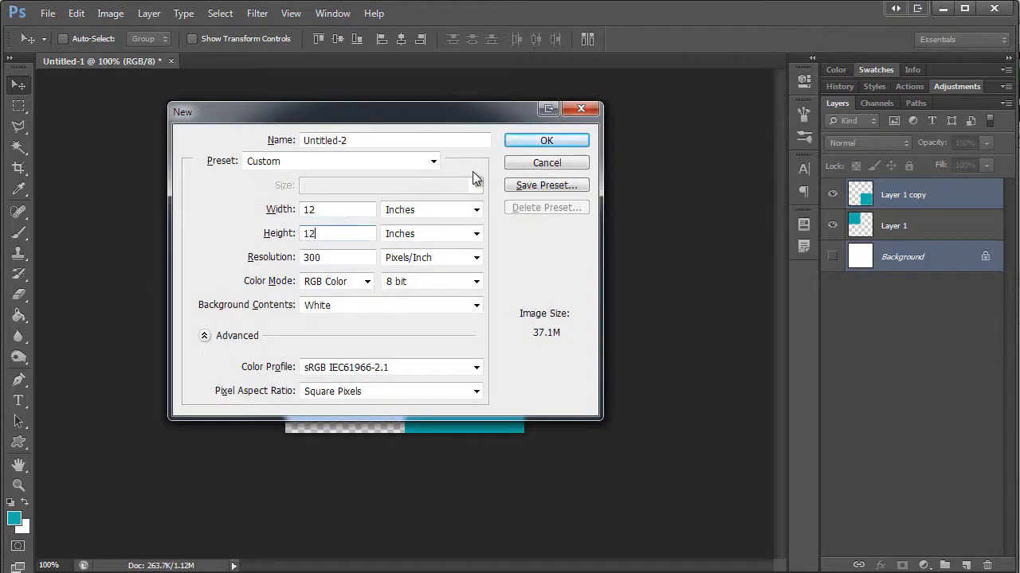
# Create a new 12 x 12 inch document with an empty layer.
pyautogui.click(547, 140)
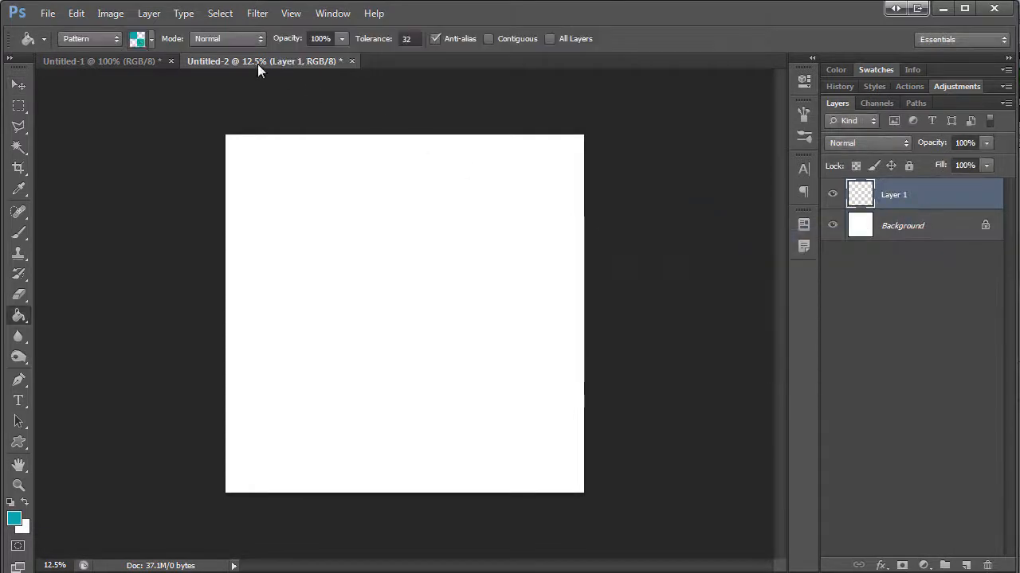
# Open the Paint Bucket's pattern picker to find the saved teal checker pattern.
pyautogui.click(151, 38)
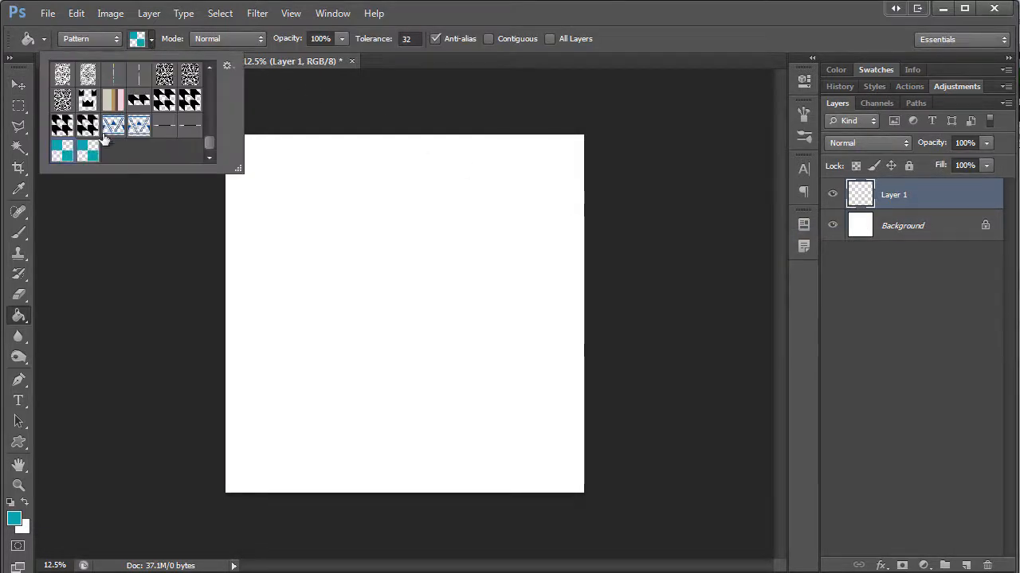
pyautogui.moveTo(536, 339)
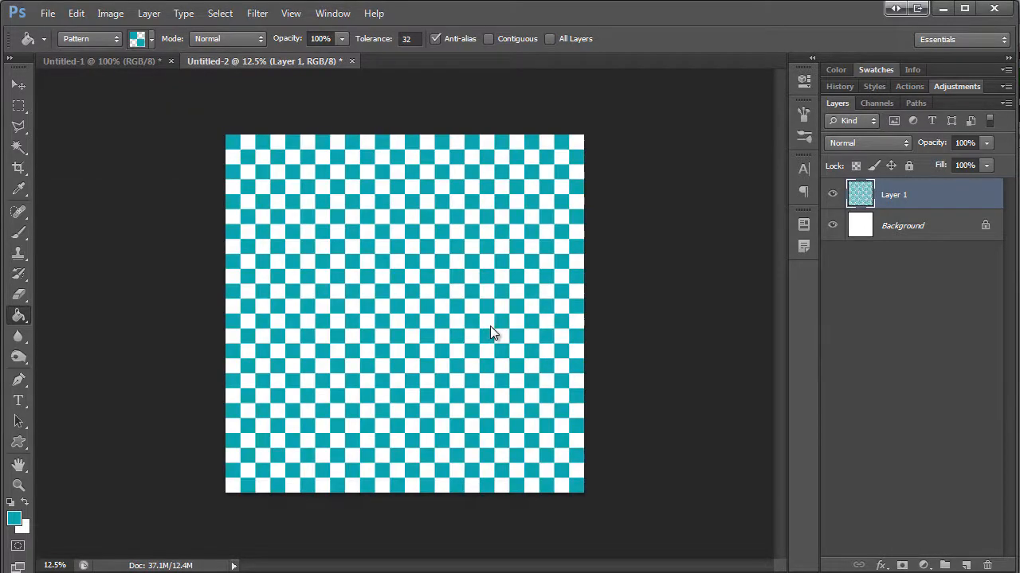
pyautogui.moveTo(439, 325)
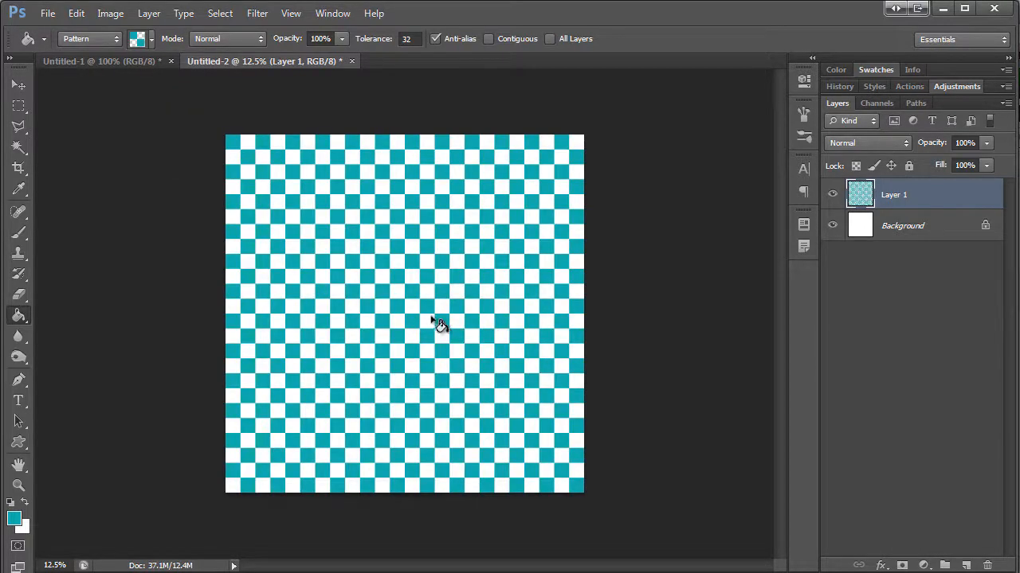
pyautogui.moveTo(633, 386)
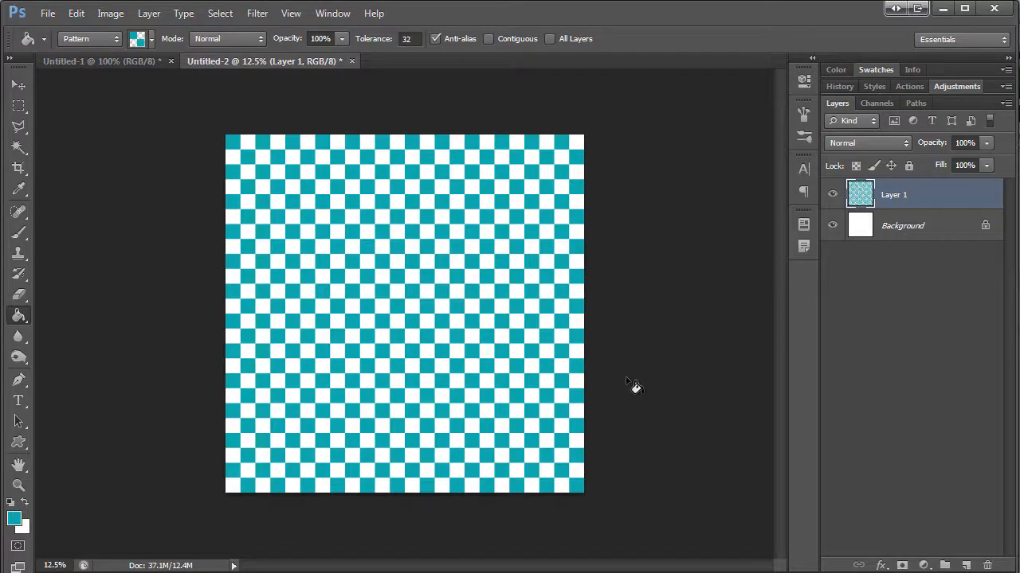